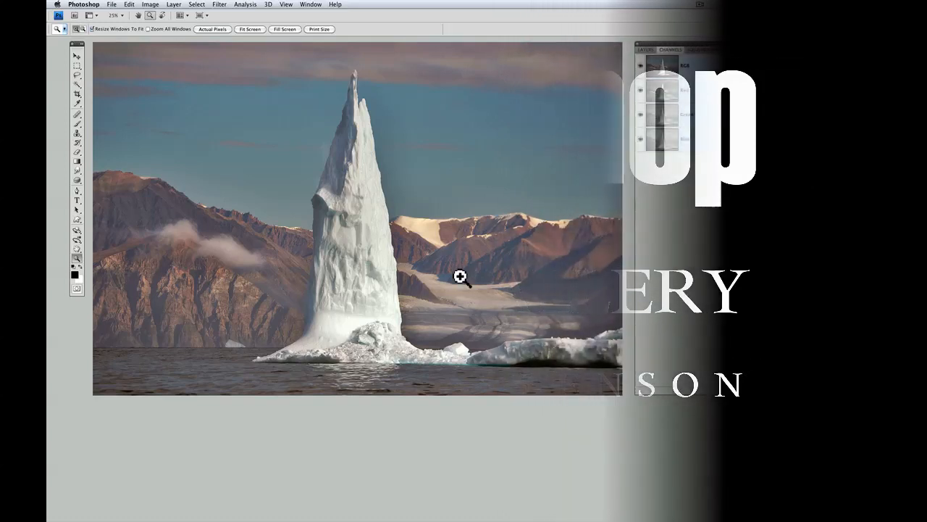
# Step: Set Image Size to 2400 × 1600 pixels at 300 ppi with proportions constrained
pyautogui.click(670, 49)
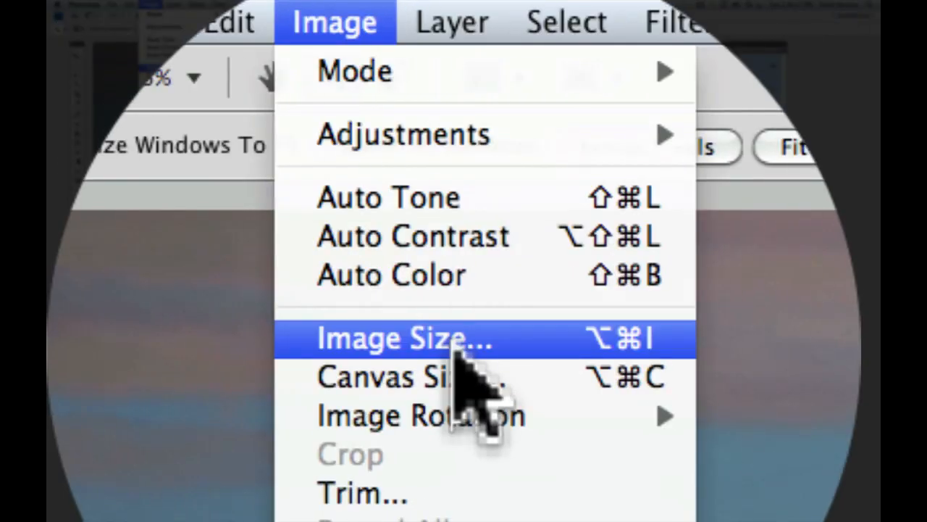
pyautogui.click(403, 337)
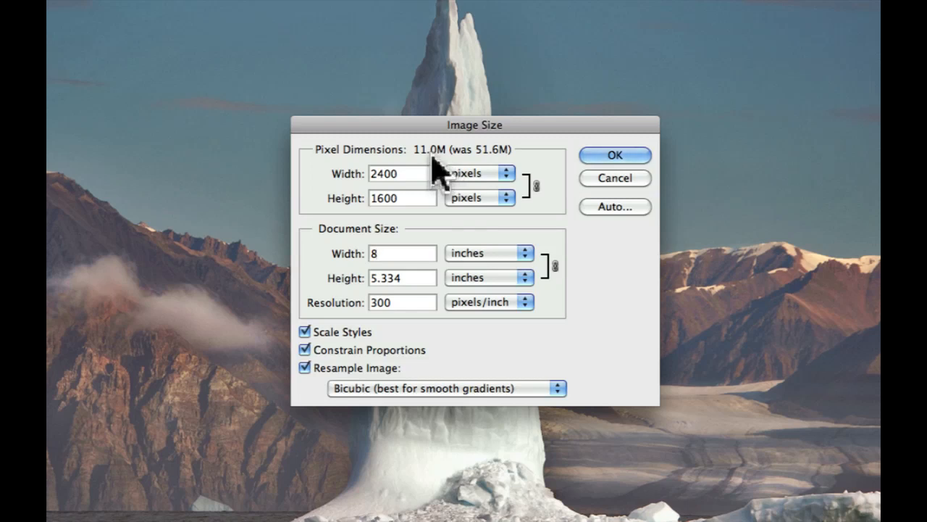
pyautogui.click(403, 252)
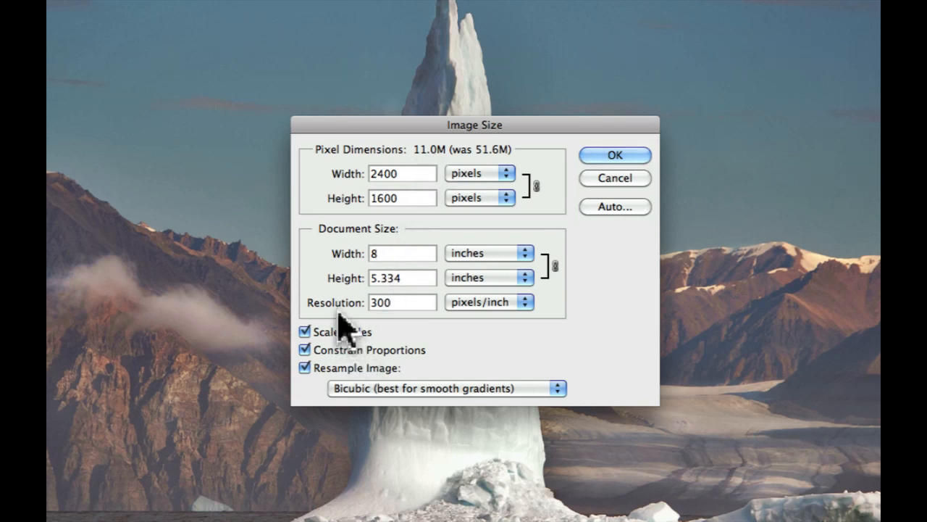
pyautogui.click(403, 252)
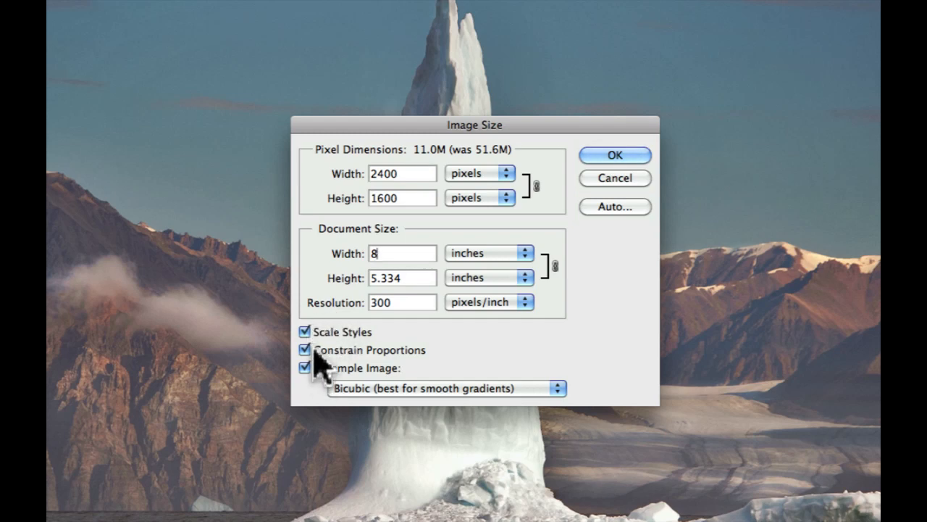
pyautogui.moveTo(319, 348)
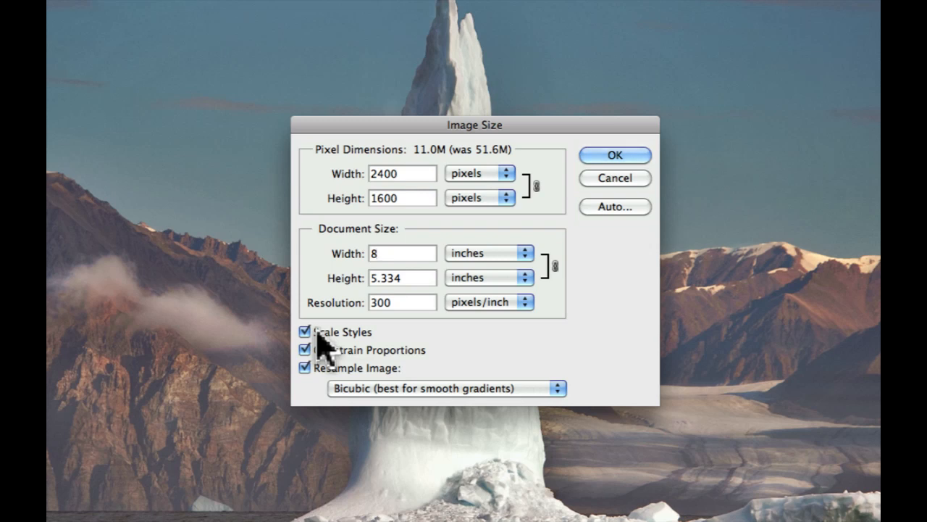
pyautogui.click(403, 254)
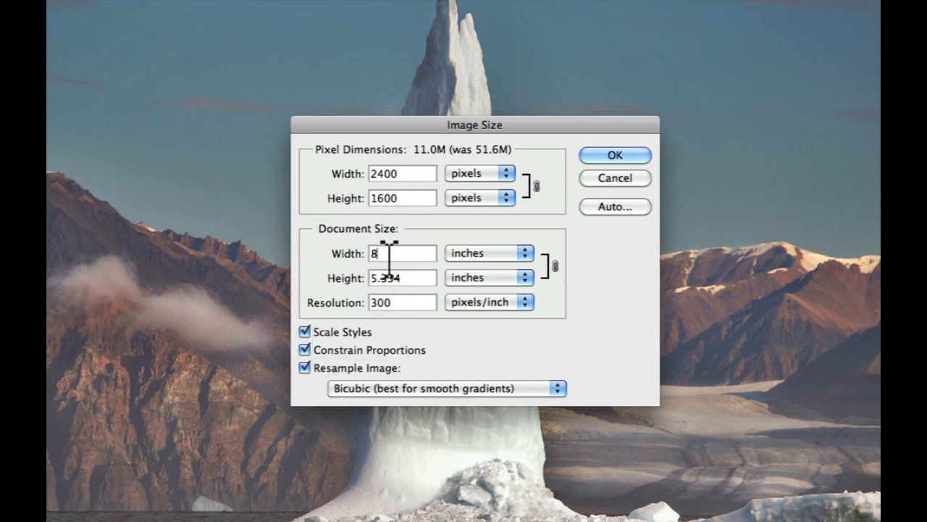
pyautogui.moveTo(351, 300)
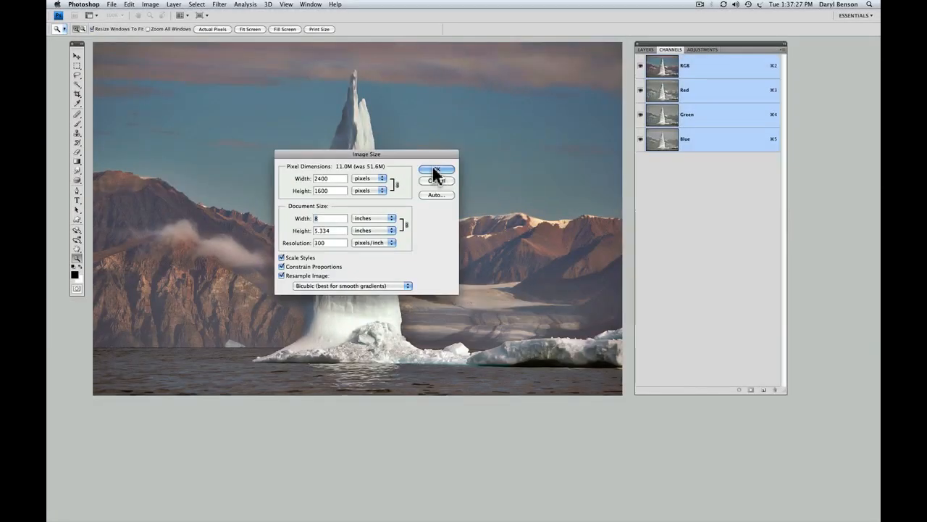
# Step: Confirm the new 2400 × 1600 image size
pyautogui.click(436, 170)
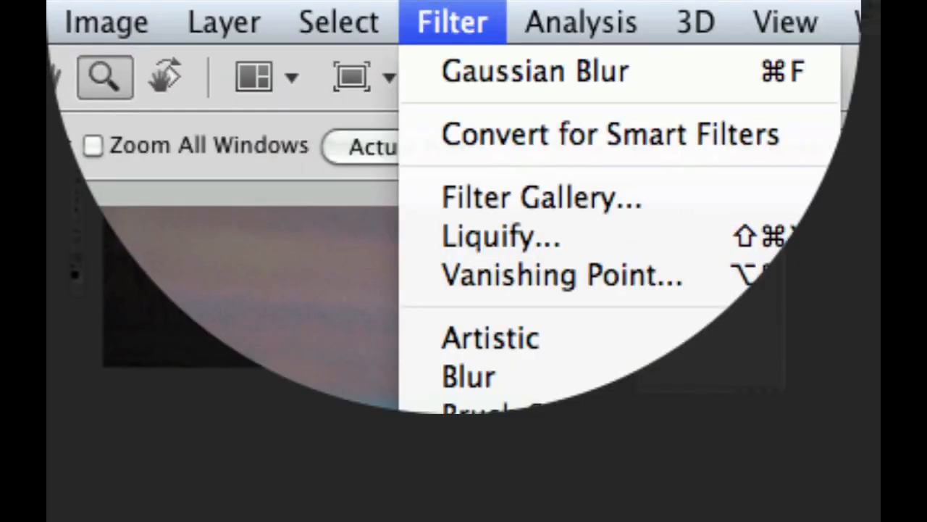
pyautogui.moveTo(456, 197)
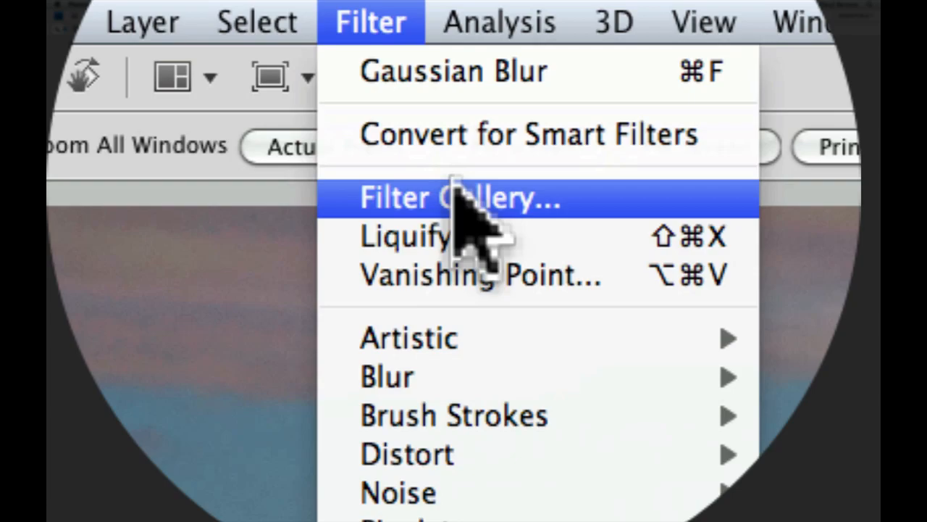
# Step: Preview the Cutout effect in Filter Gallery with the zoom set to Fit in View
pyautogui.click(459, 197)
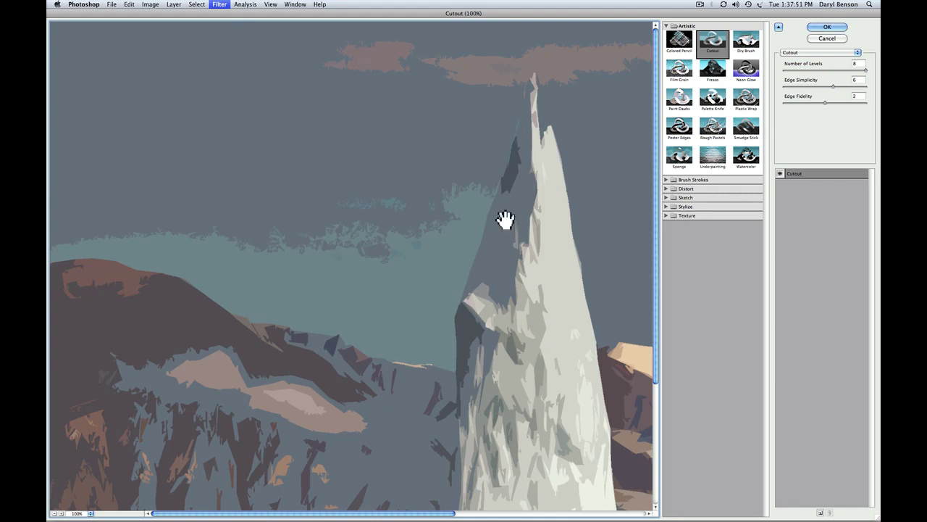
pyautogui.moveTo(310, 202)
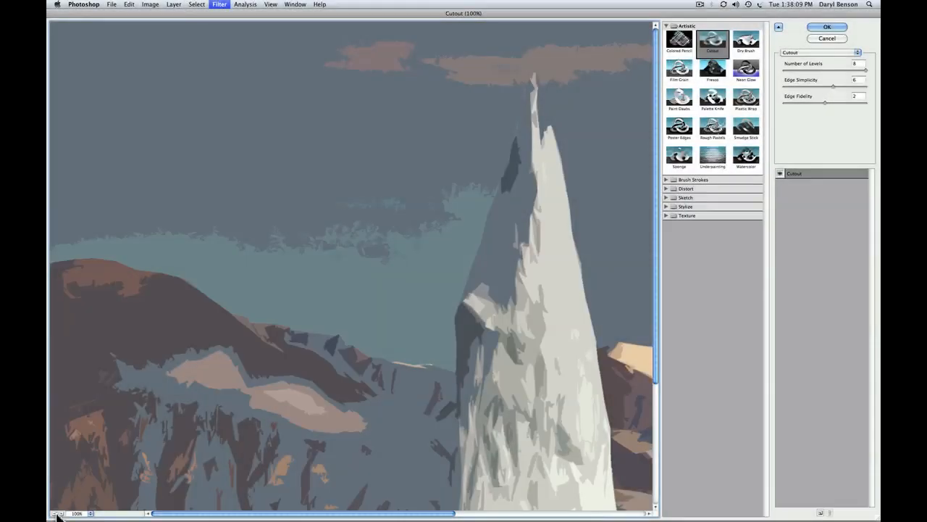
pyautogui.click(58, 513)
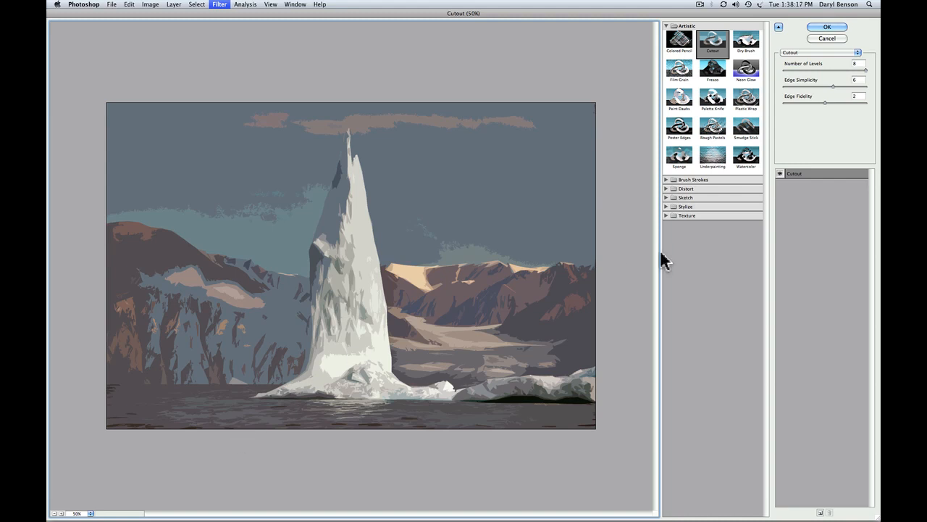
# Step: Expand the Brush Strokes, Distort and Sketch filter categories
pyautogui.click(667, 26)
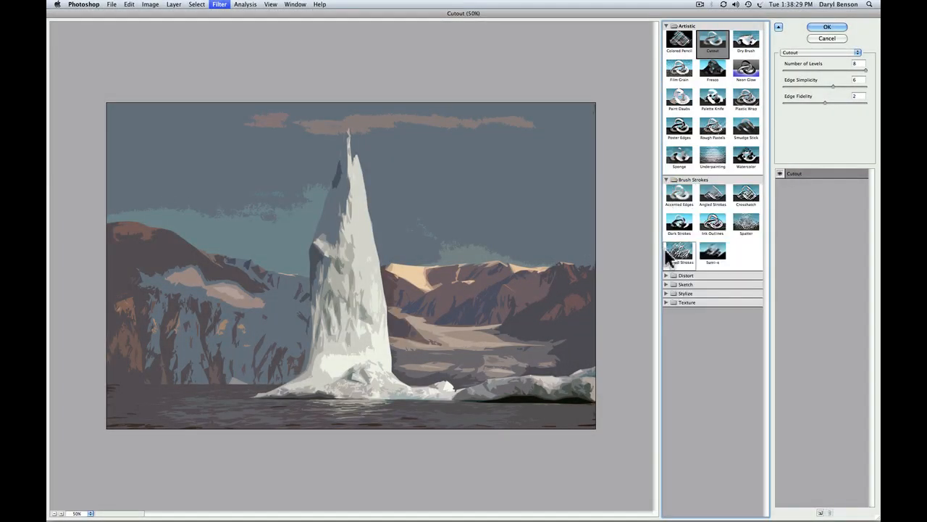
pyautogui.click(668, 275)
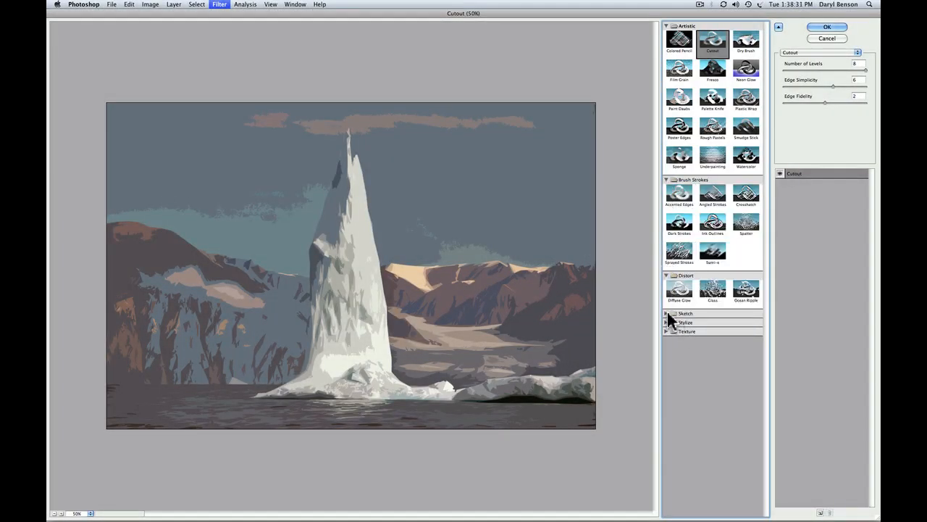
pyautogui.click(685, 313)
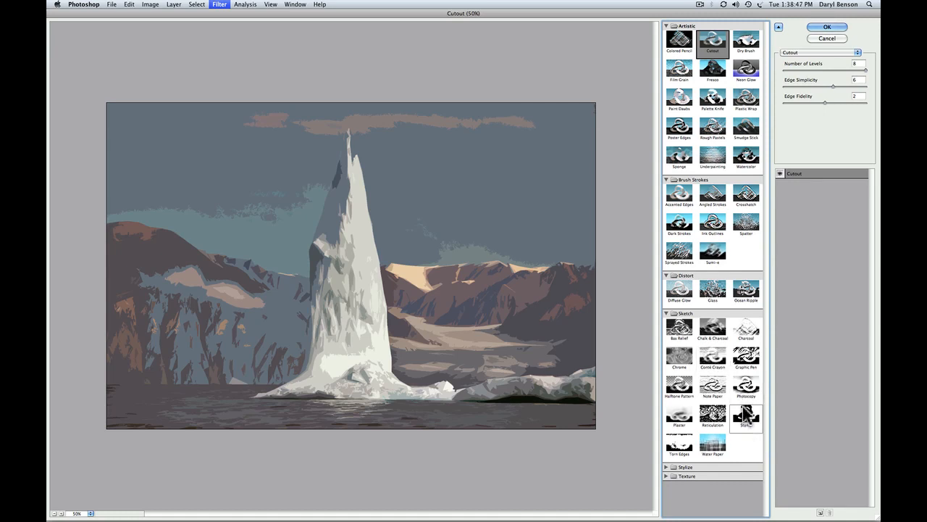
# Step: Preview the Stamp and then the Photocopy sketch effects on the photo
pyautogui.click(746, 417)
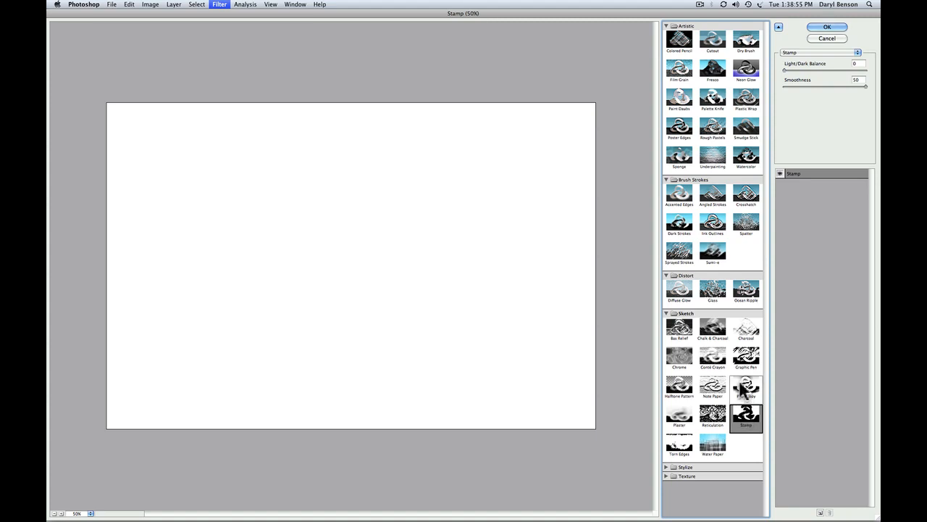
pyautogui.click(746, 388)
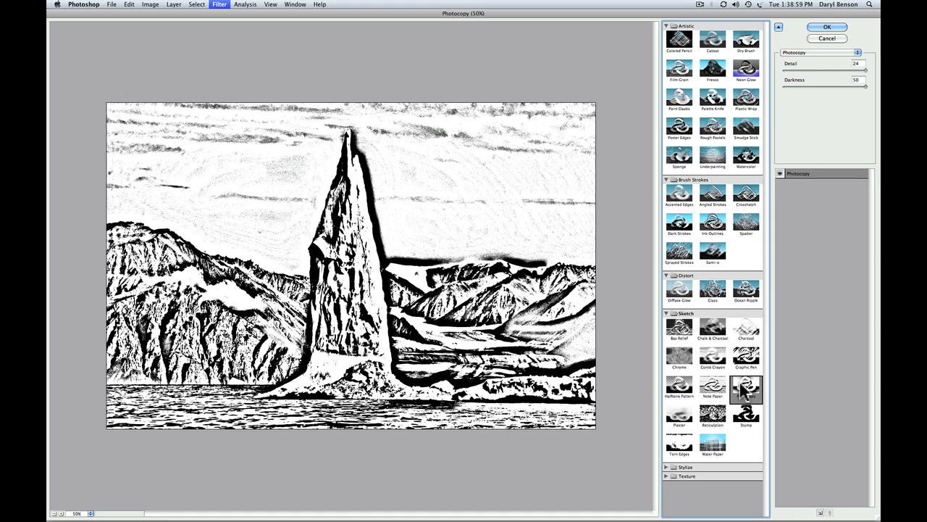
pyautogui.click(746, 388)
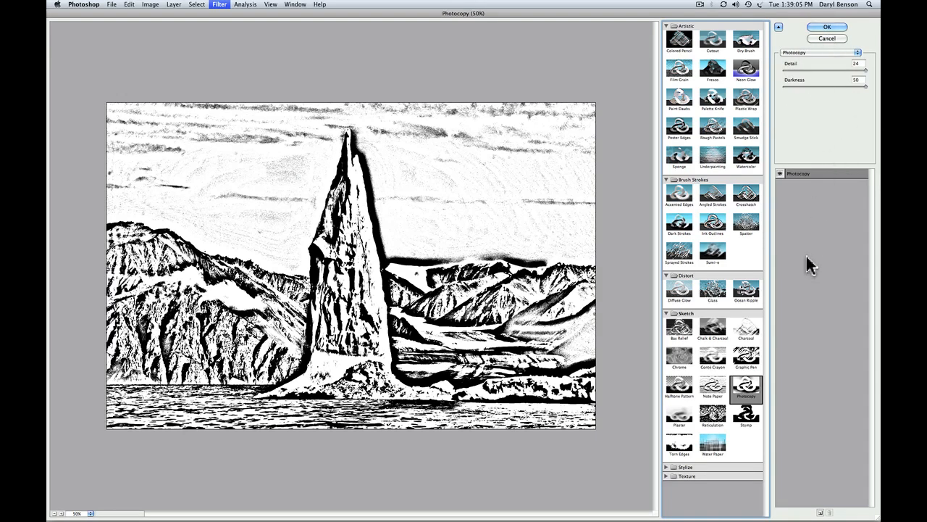
pyautogui.moveTo(813, 102)
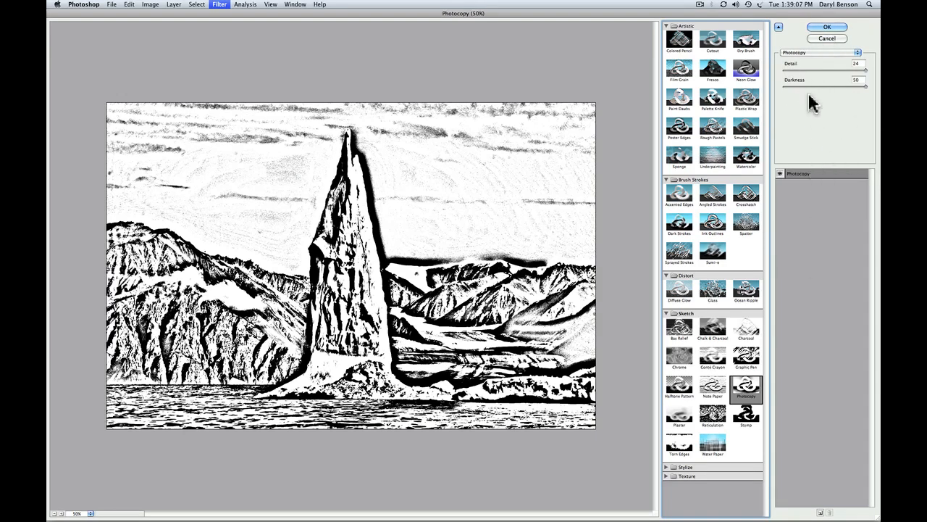
pyautogui.click(713, 41)
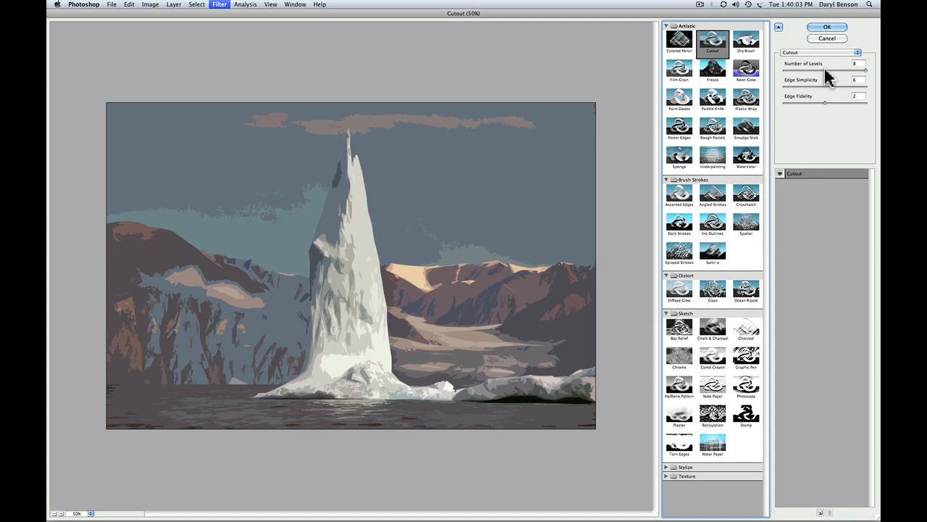
pyautogui.moveTo(869, 78)
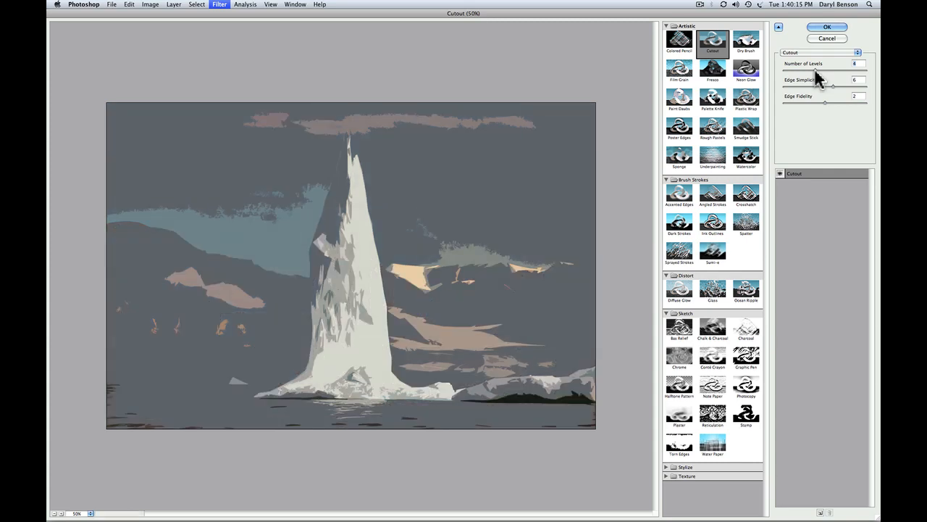
pyautogui.moveTo(804, 79)
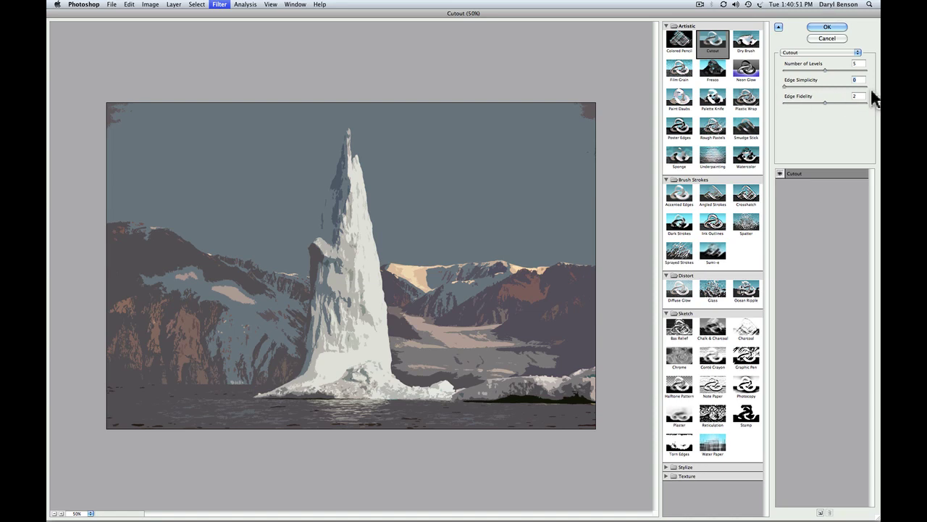
# Step: Raise the Cutout Edge Simplicity slider to its maximum
pyautogui.moveTo(780, 87); pyautogui.dragTo(869, 87)
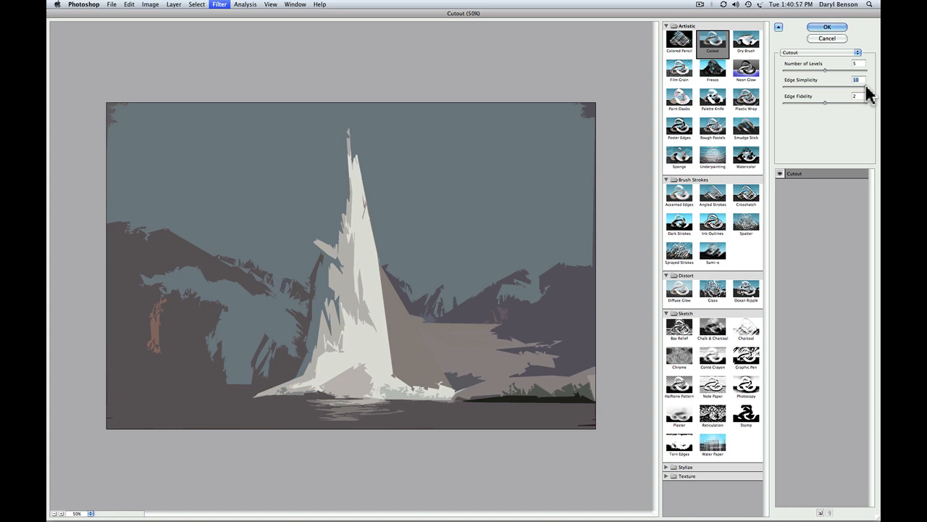
pyautogui.moveTo(837, 113)
pyautogui.write('4')
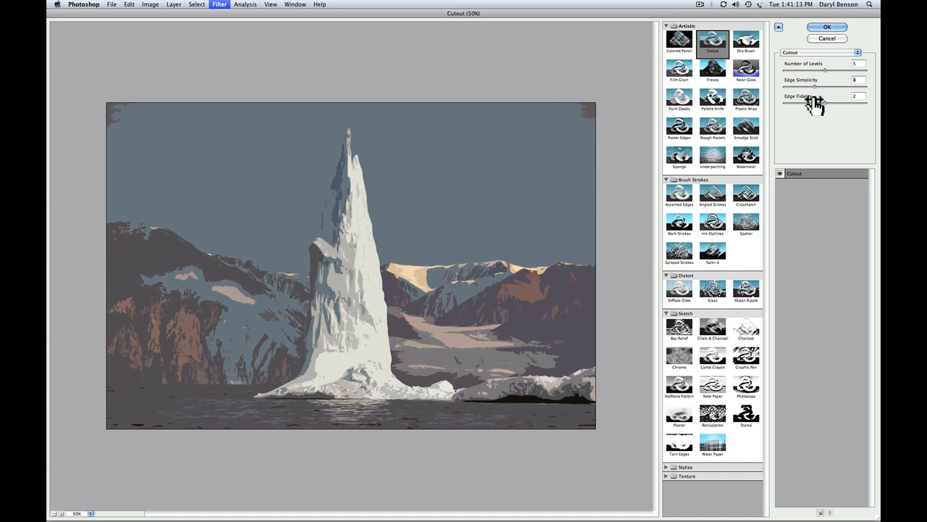
pyautogui.moveTo(814, 94)
pyautogui.write('10')
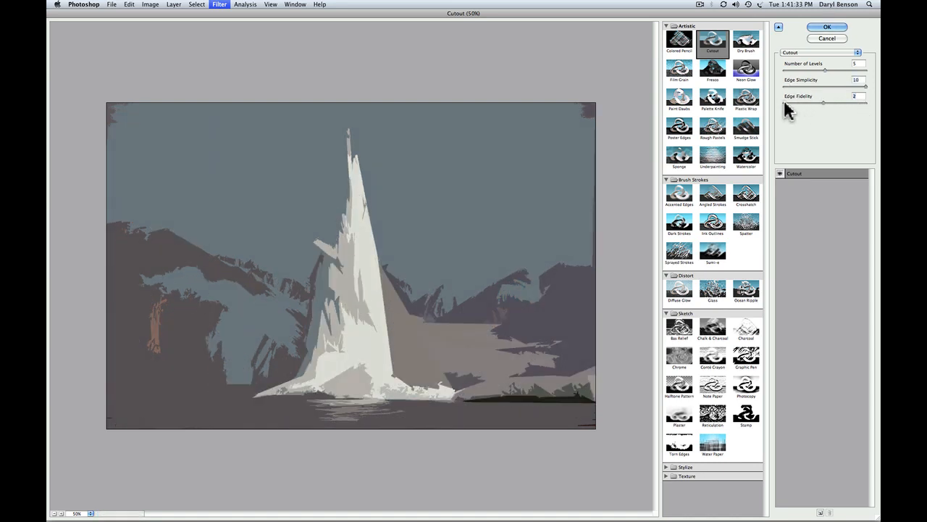
# Step: Adjust the Cutout detail sliders so the iceberg renders as large angular polygons
pyautogui.click(857, 90)
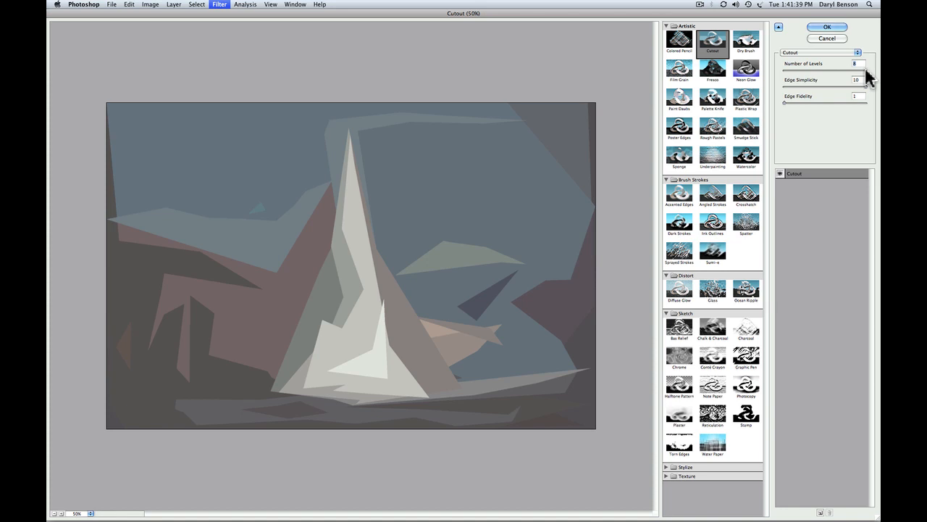
pyautogui.moveTo(819, 154)
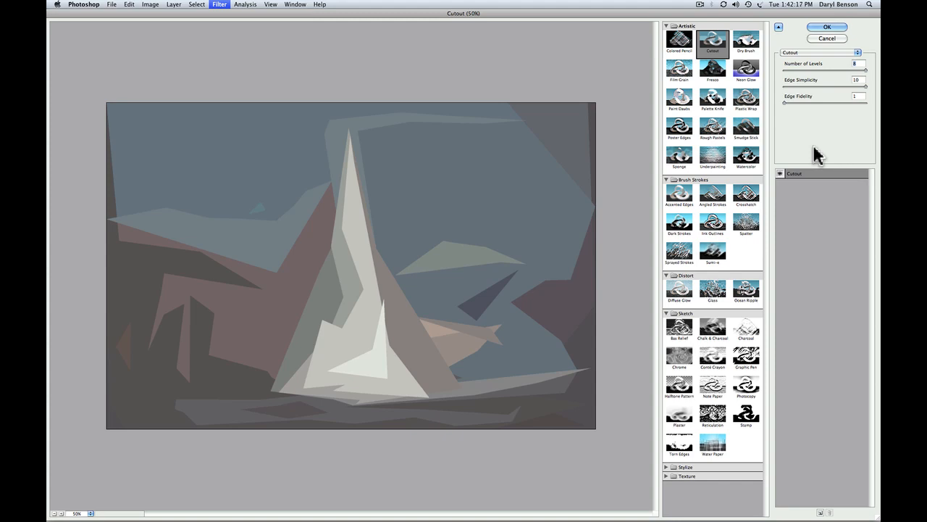
pyautogui.moveTo(862, 100)
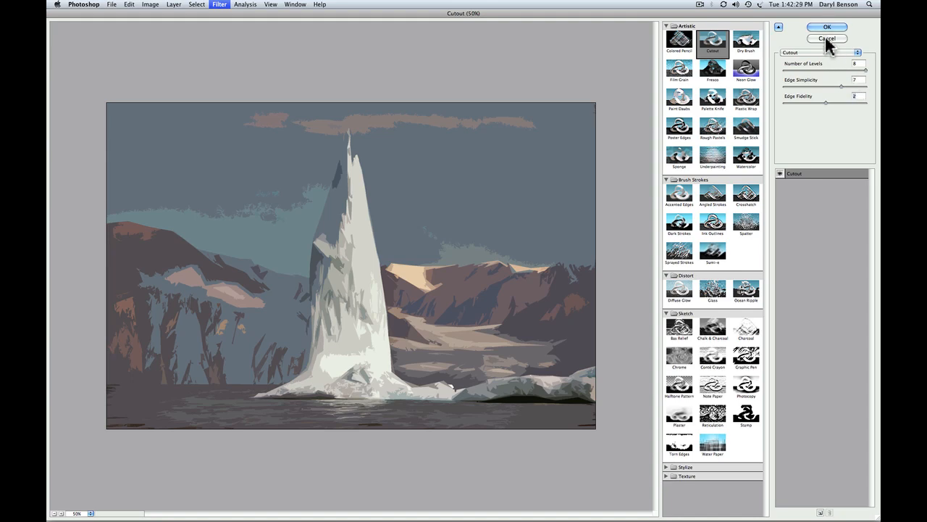
# Step: Apply the Cutout filter to the photo, closing Filter Gallery
pyautogui.click(826, 26)
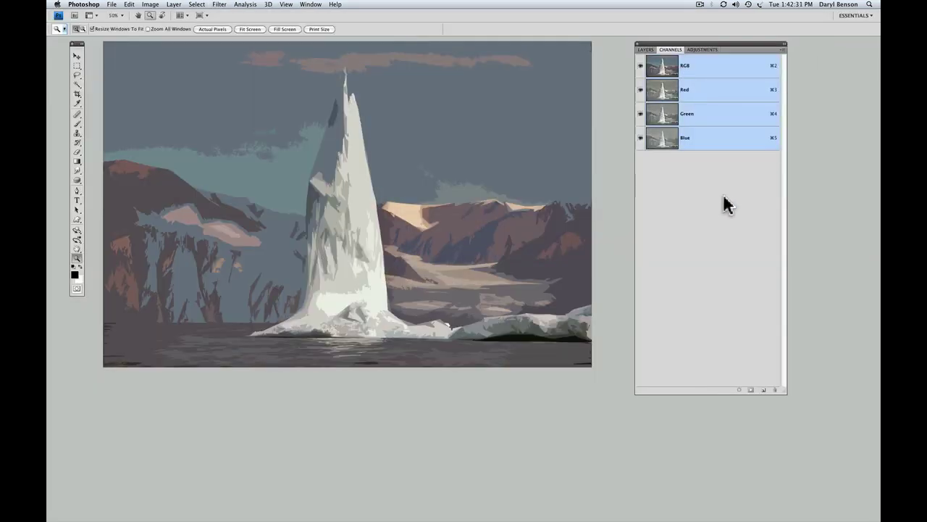